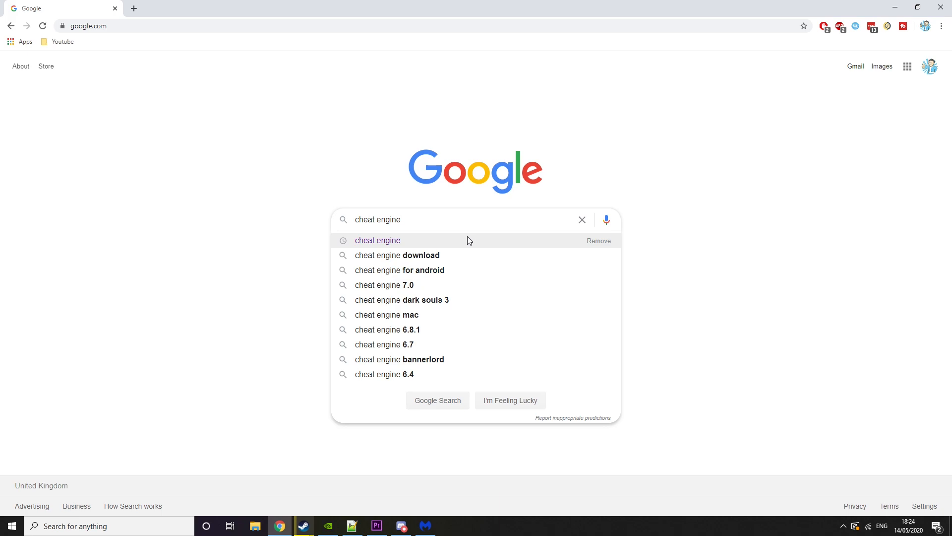
Step: Search Google for 'cheat engine' using the suggested query
left_click(400, 220)
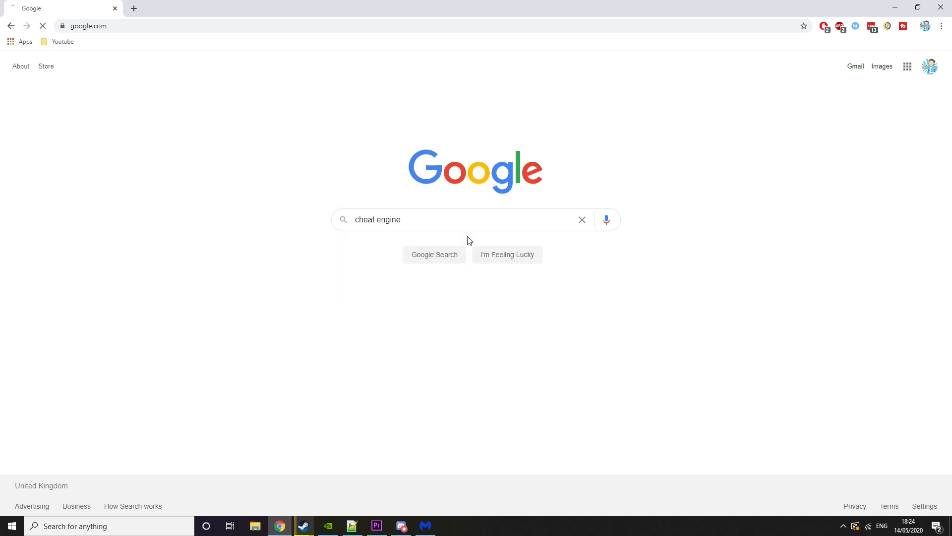
left_click(434, 254)
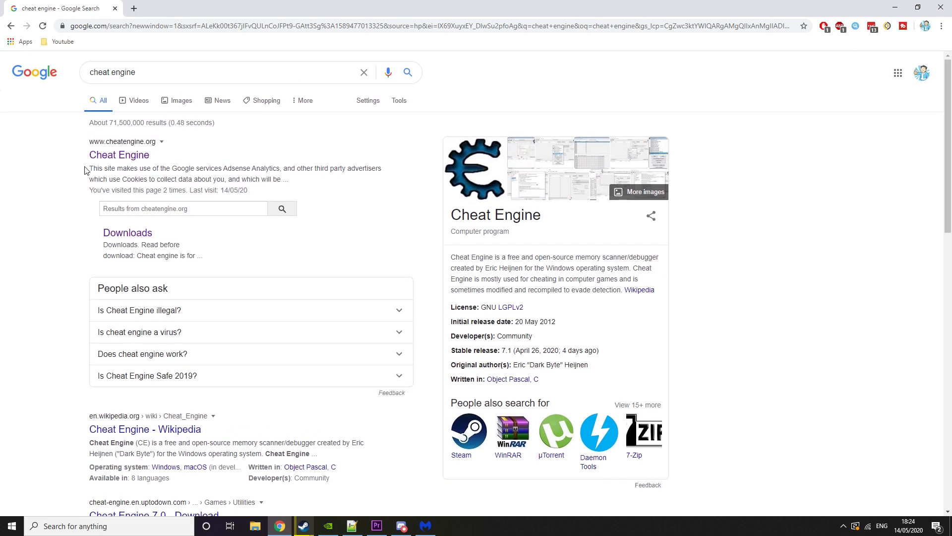
mouse_move(119, 155)
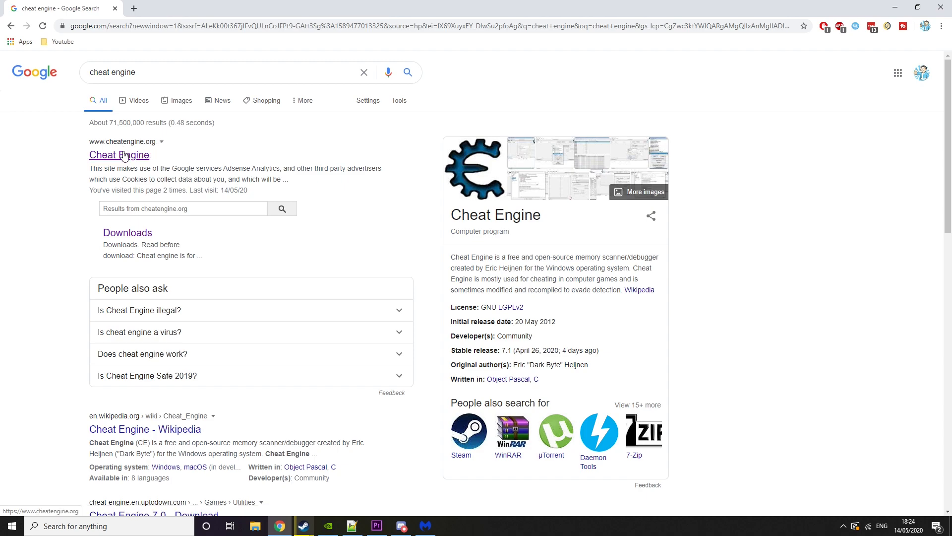
Step: Follow the top result to the official cheatengine.org home page
left_click(119, 155)
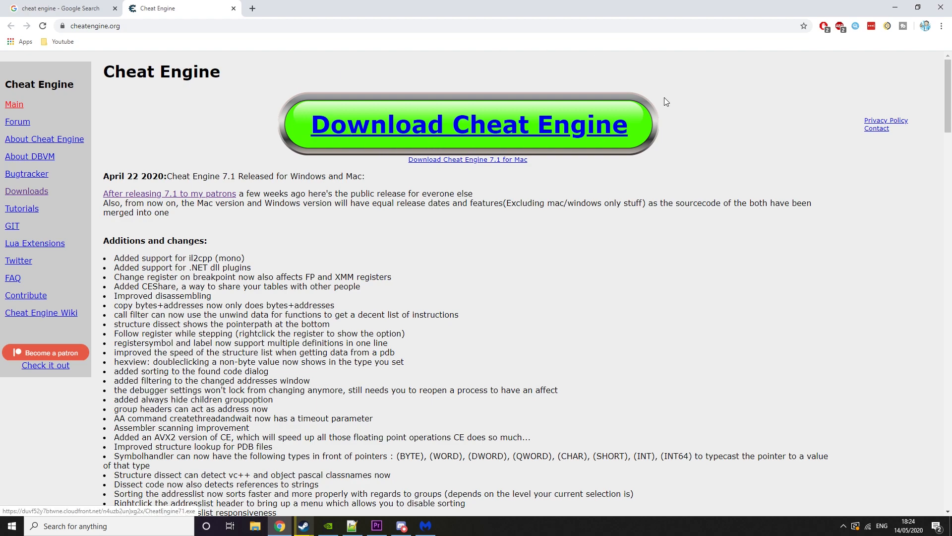
mouse_move(330, 163)
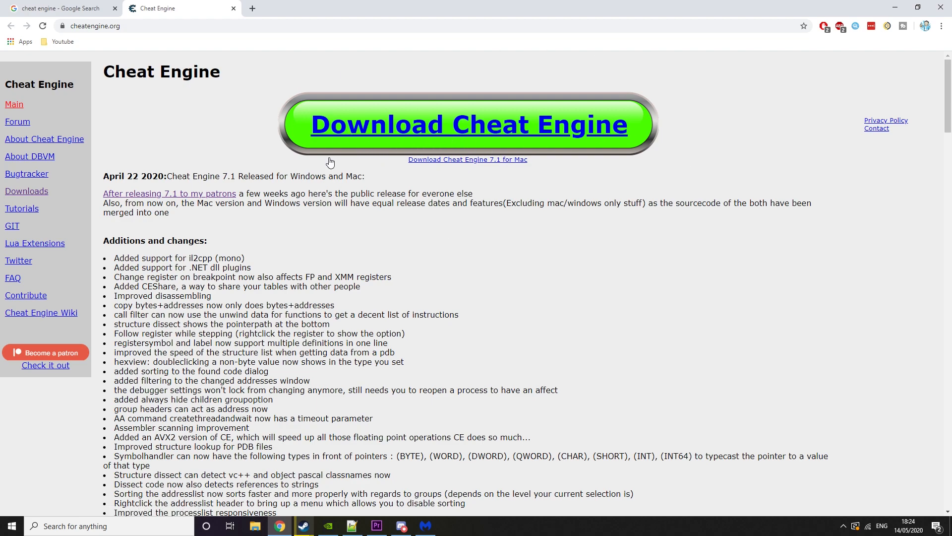
mouse_move(653, 88)
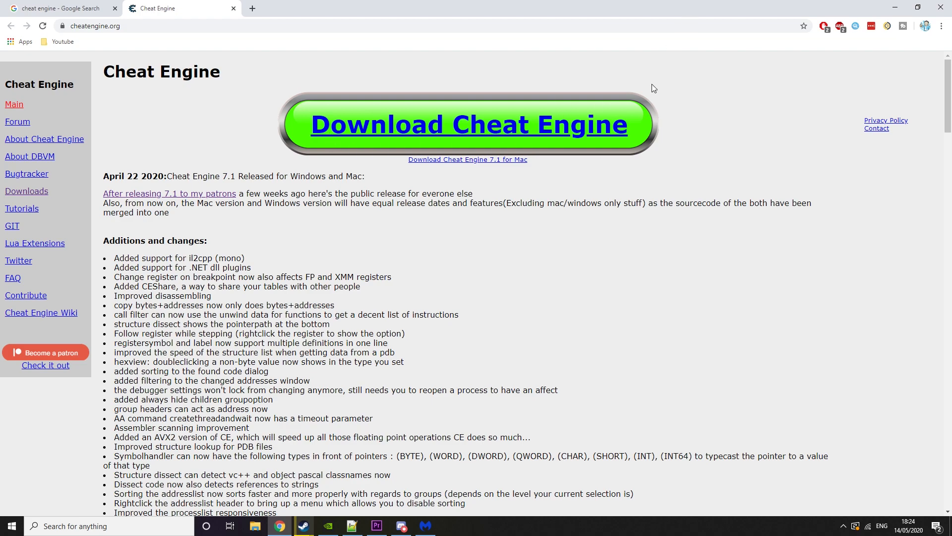
mouse_move(88, 135)
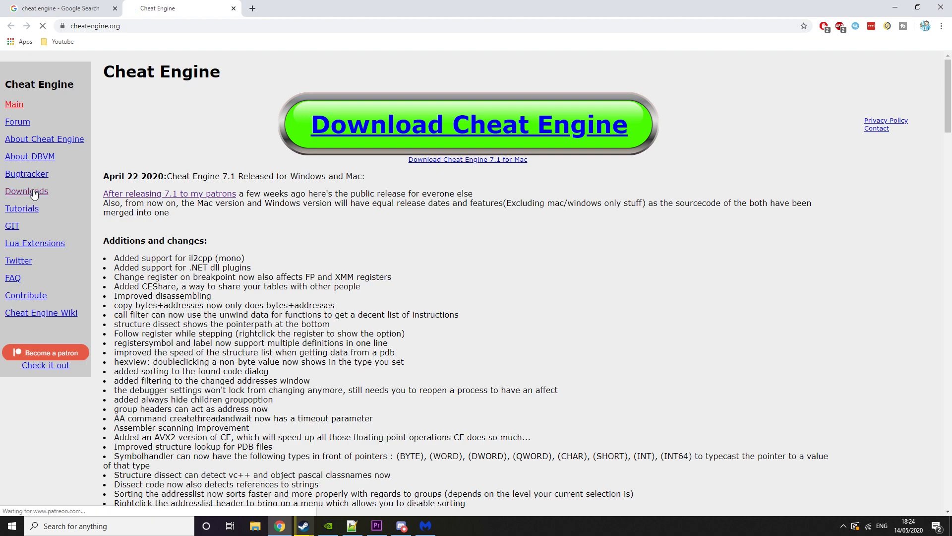
Step: Go to the Downloads page from the site's left sidebar
left_click(26, 191)
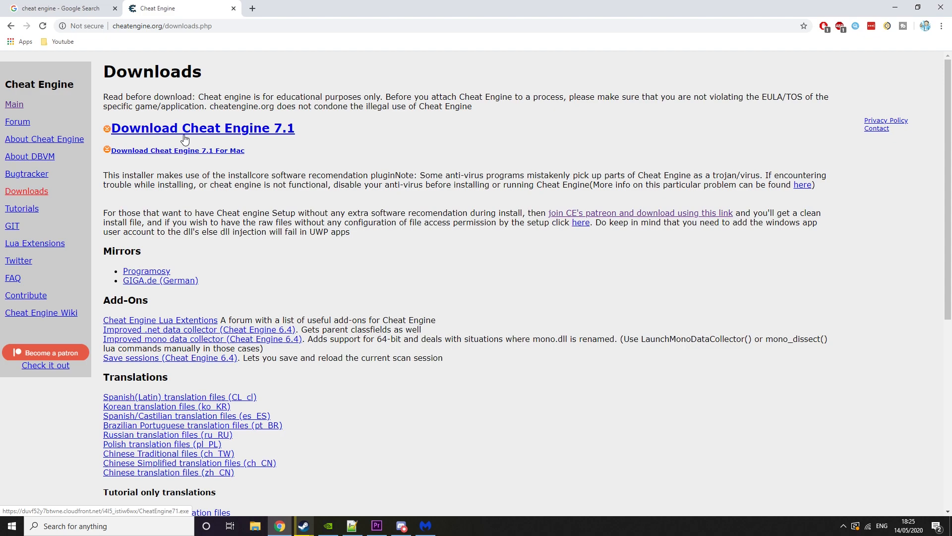
mouse_move(581, 223)
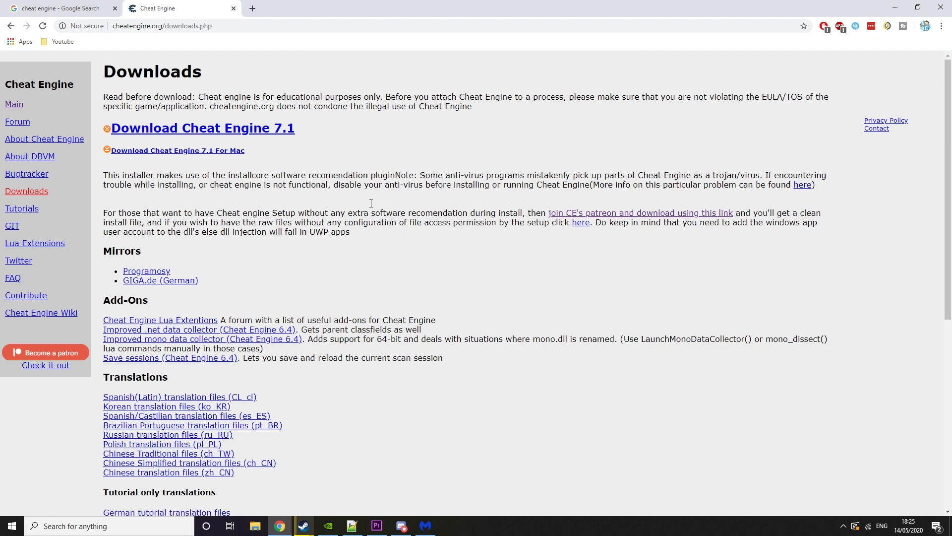
mouse_move(579, 225)
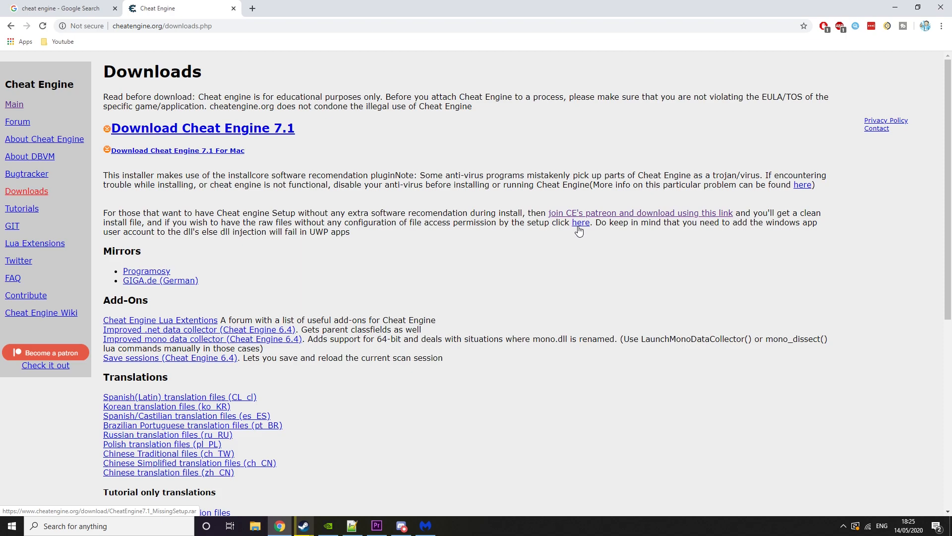
Step: Download the raw-files archive CheatEngine7.1_MissingSetup.rar and save it to the chosen folder
left_click(580, 222)
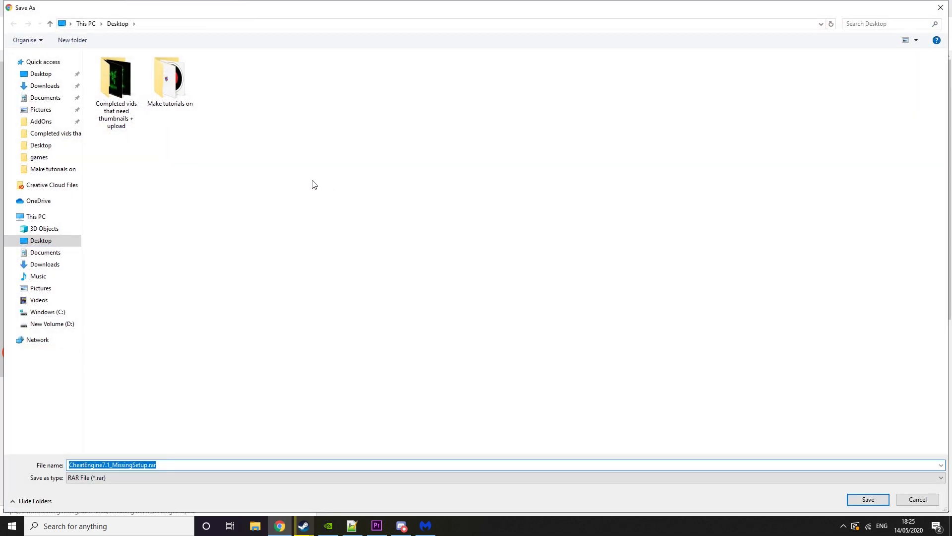
left_click(867, 499)
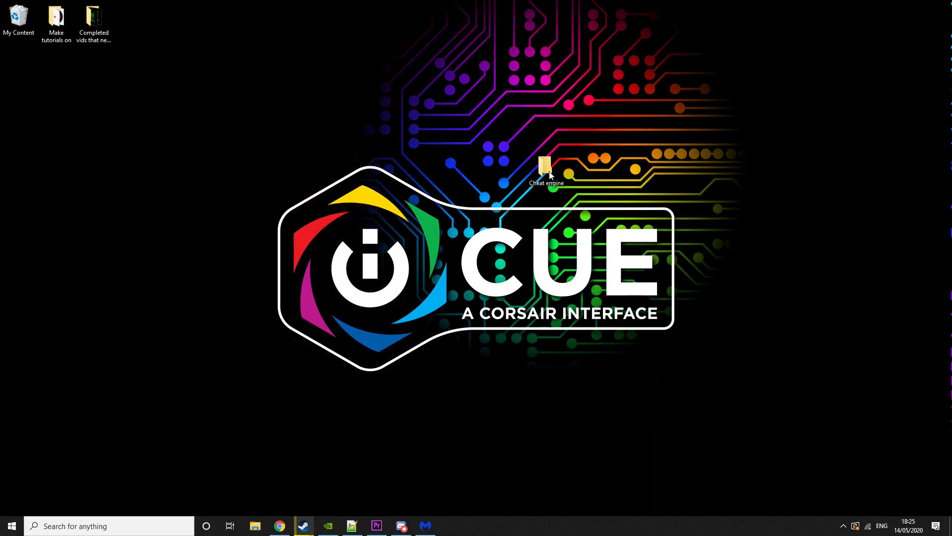
Step: In the desktop Cheat engine folder, bring up 7-Zip extraction options for the .rar archive
double_click(545, 170)
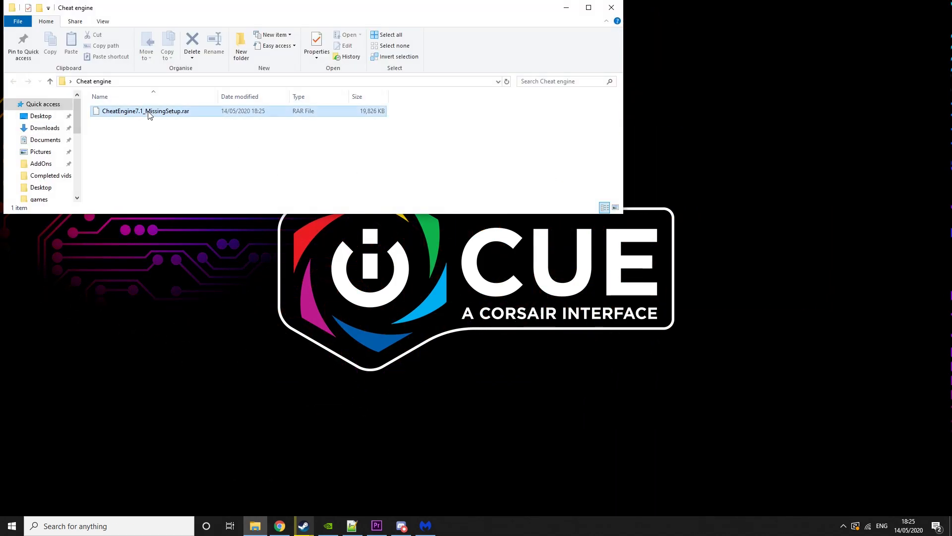
right_click(145, 110)
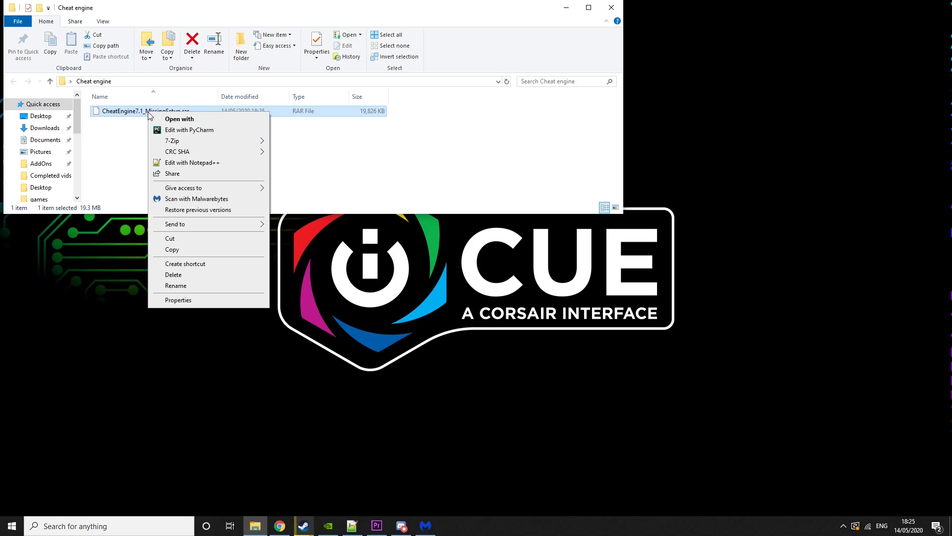
mouse_move(172, 139)
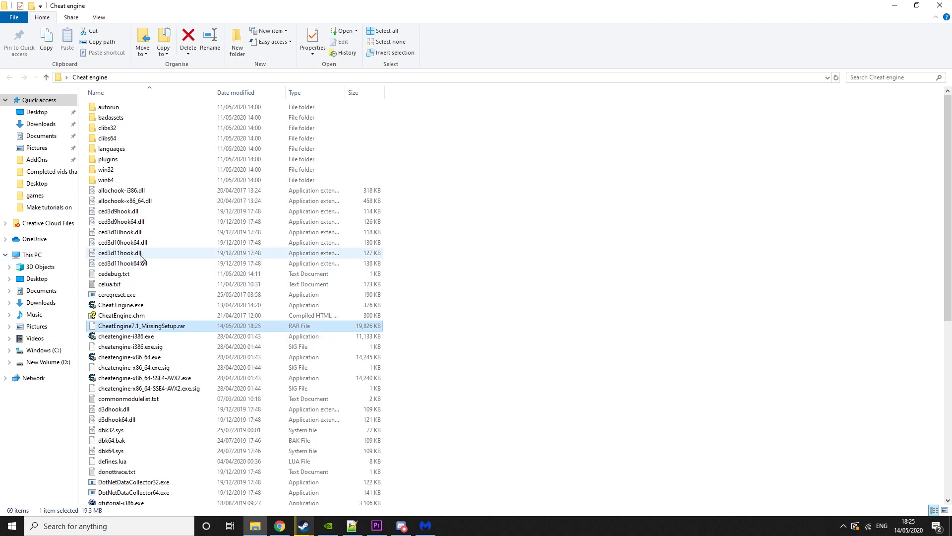
Step: Run Cheat Engine.exe from the extracted files and start choosing a process to attach
scroll("down", 3)
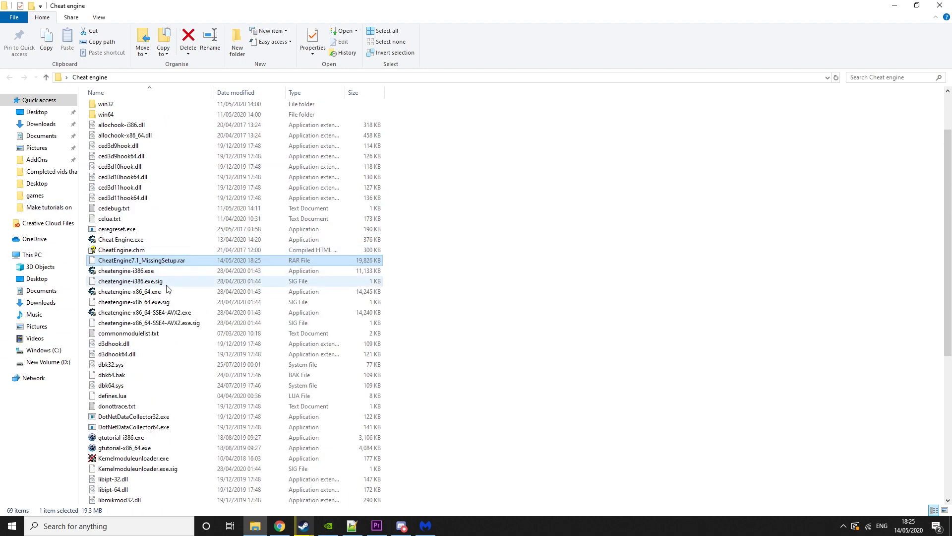
left_click(120, 239)
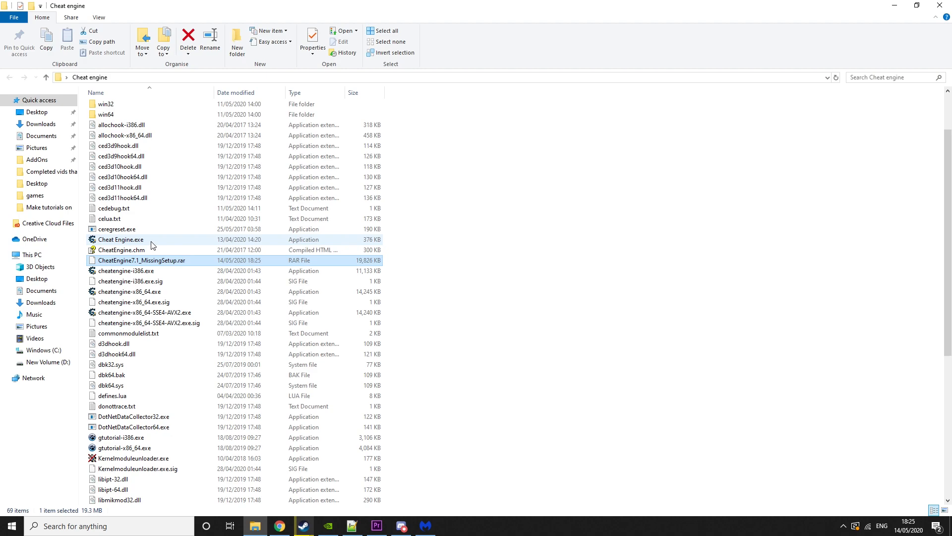
double_click(120, 239)
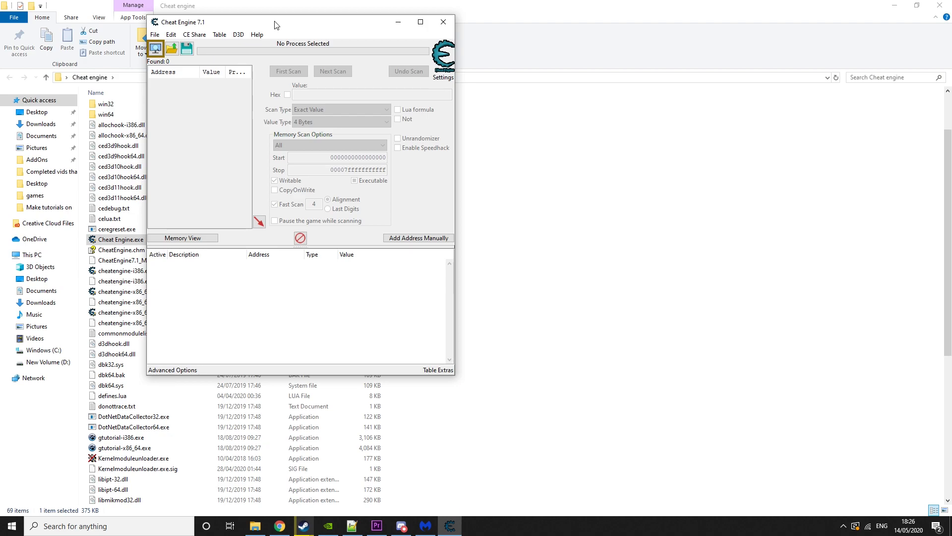
left_click(155, 49)
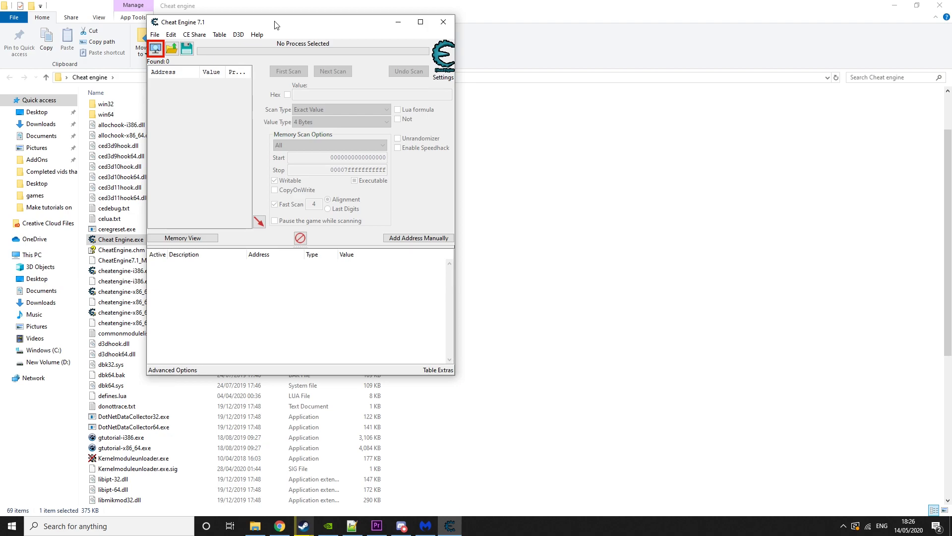